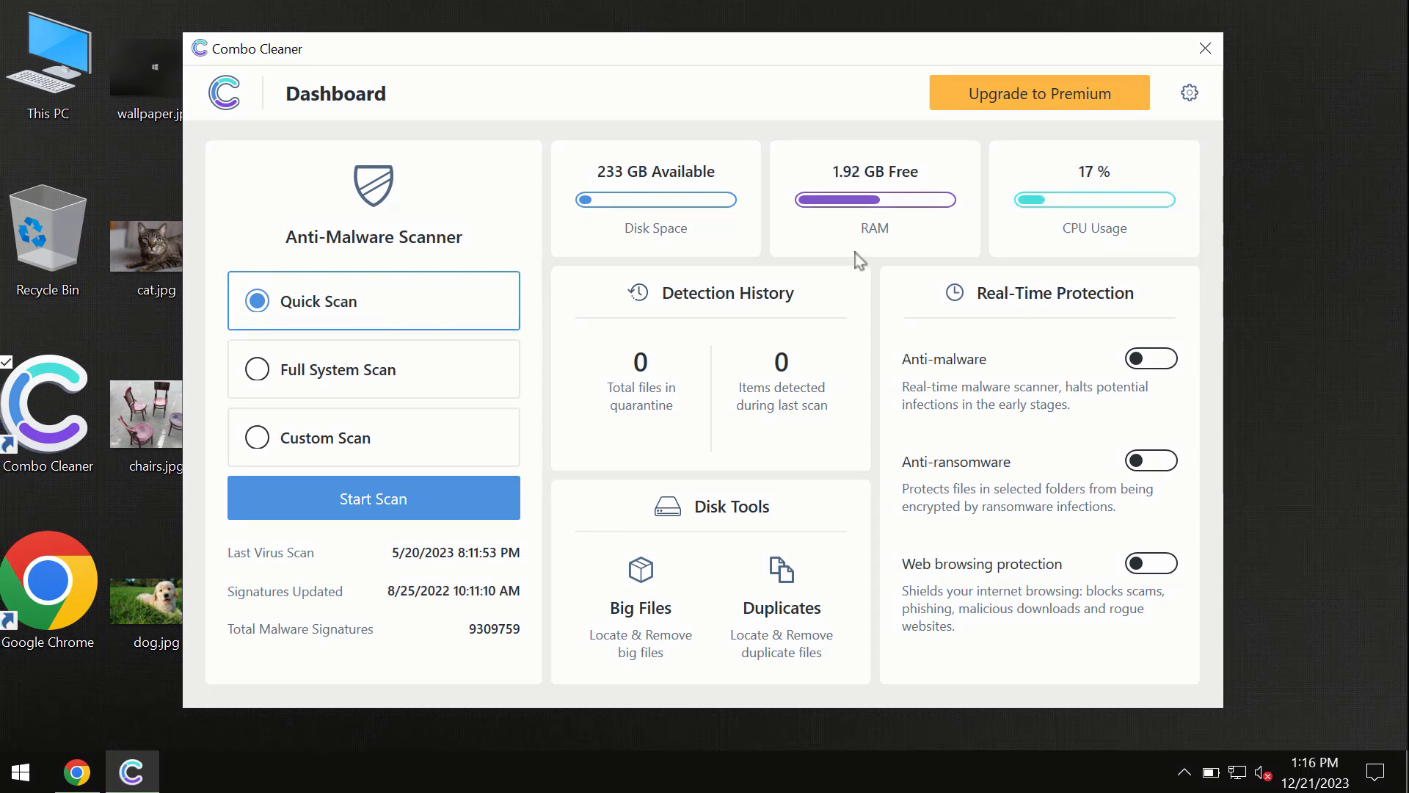
pyautogui.moveTo(663, 225)
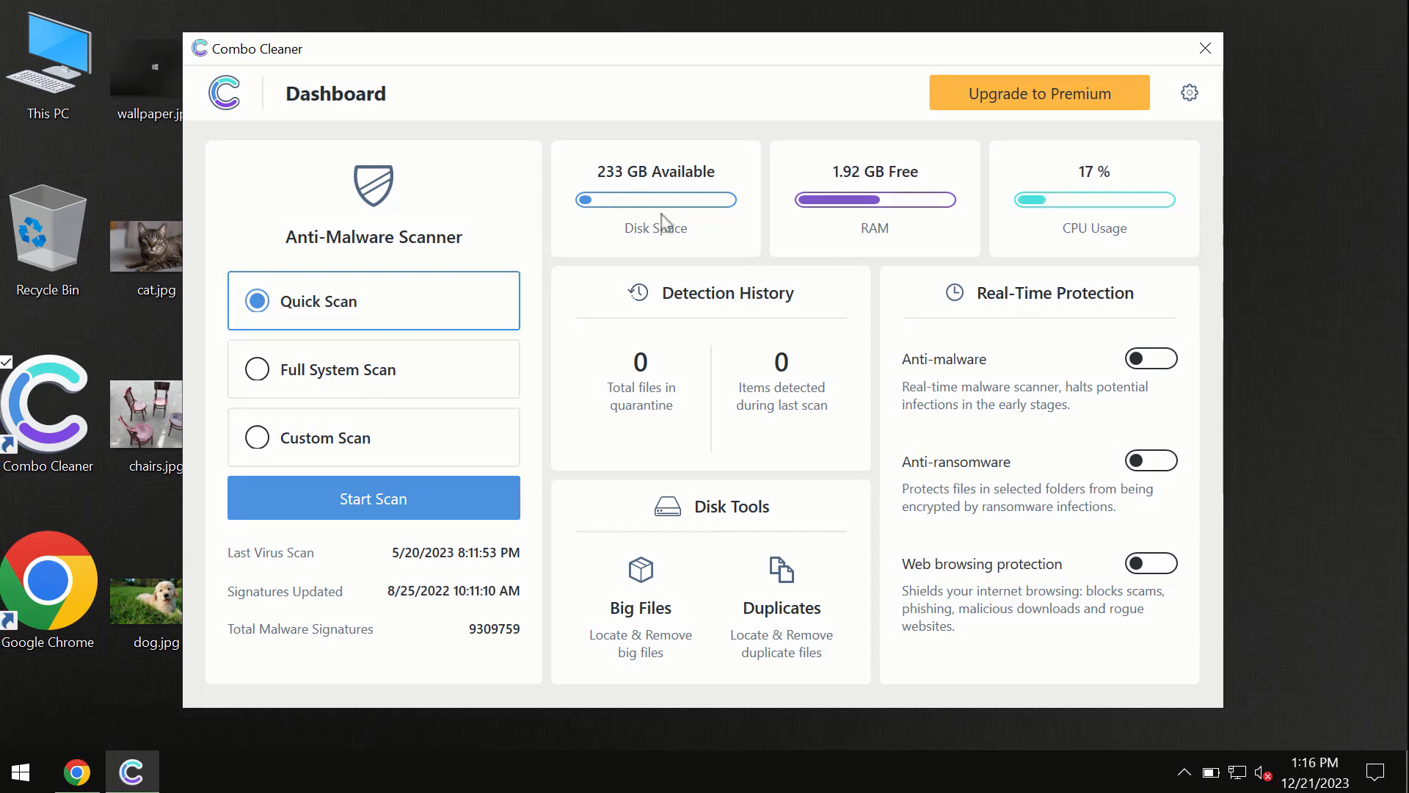
pyautogui.moveTo(556, 99)
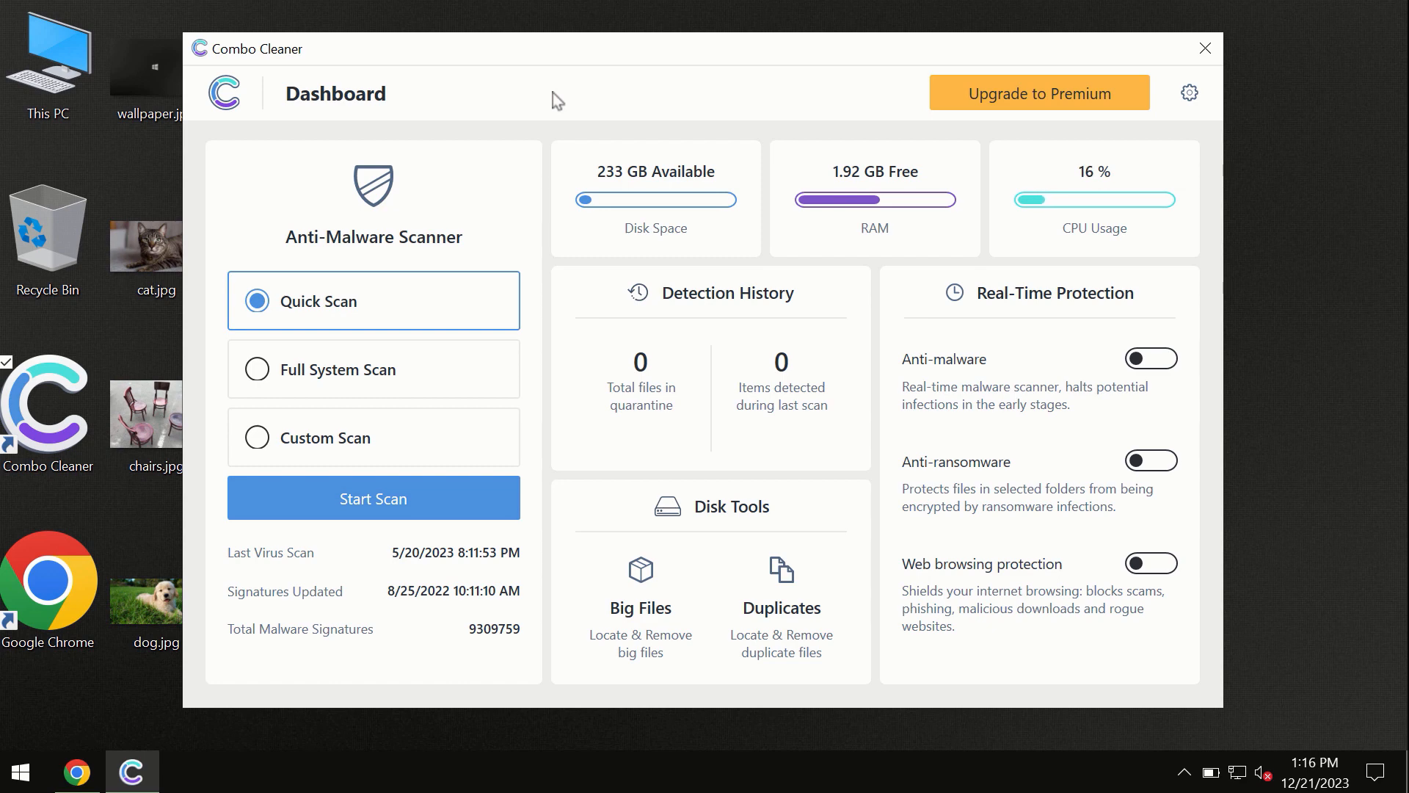
pyautogui.moveTo(423, 280)
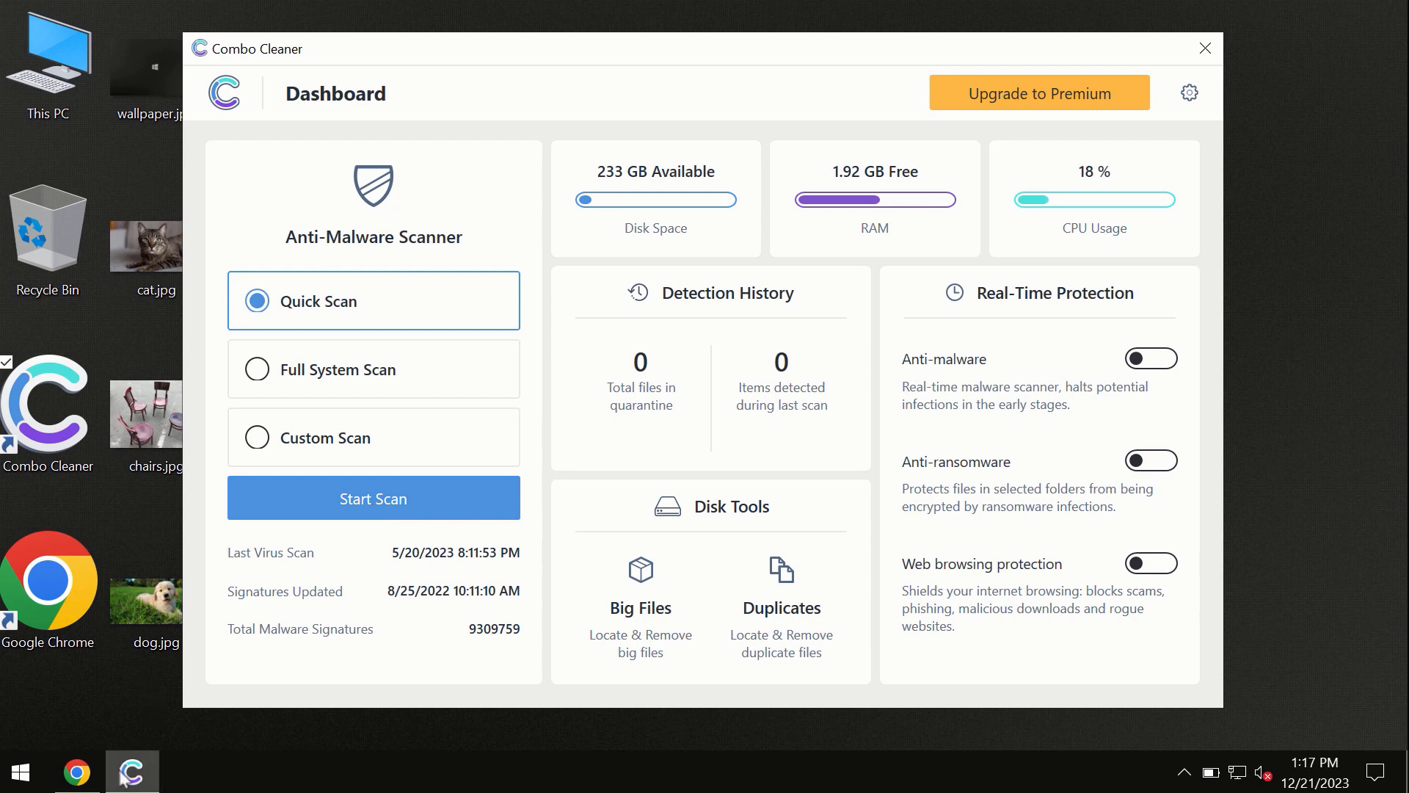
pyautogui.moveTo(132, 772)
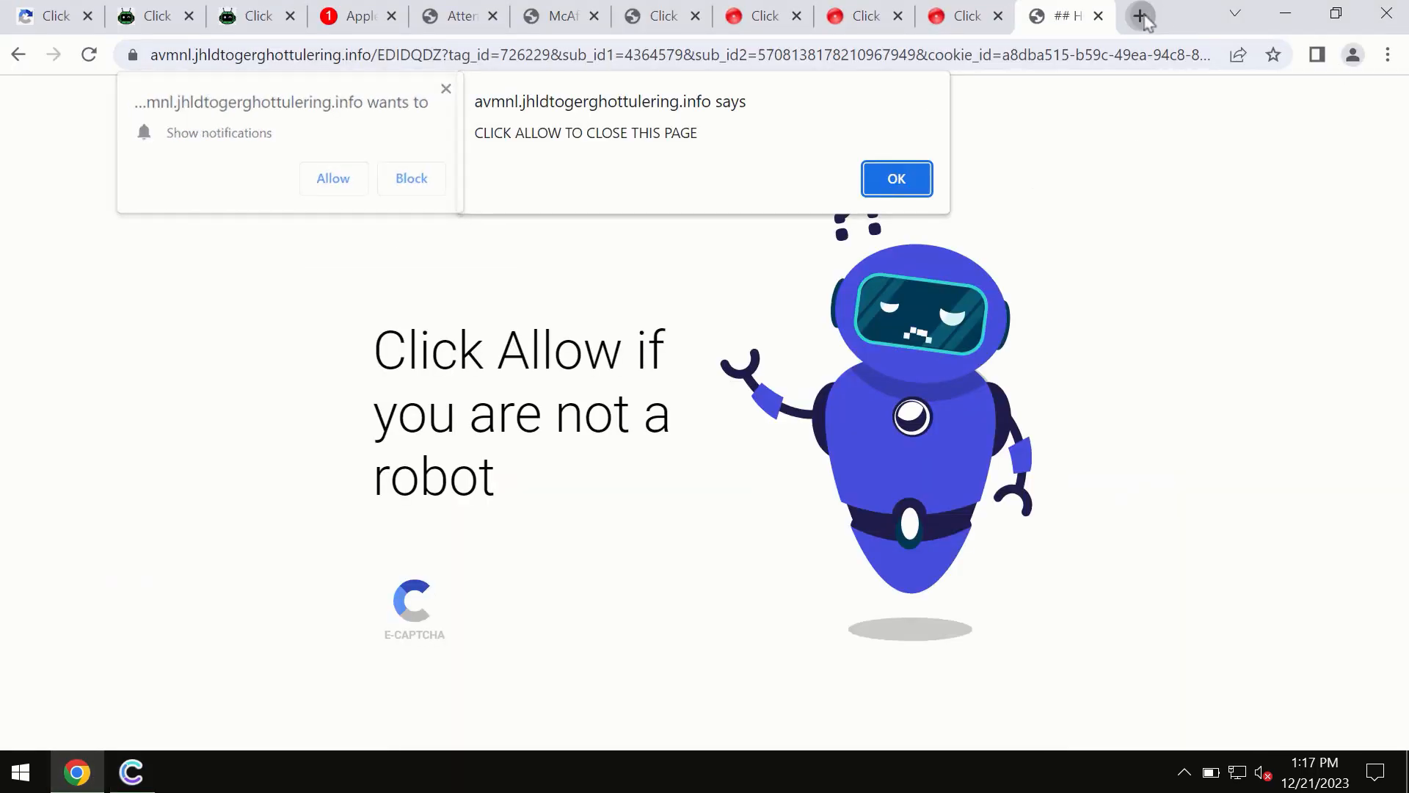
# Open combocleaner.com in a new Chrome tab and browse its Mac and other platform pages.
pyautogui.click(1139, 16)
pyautogui.write('combocleaner.com')
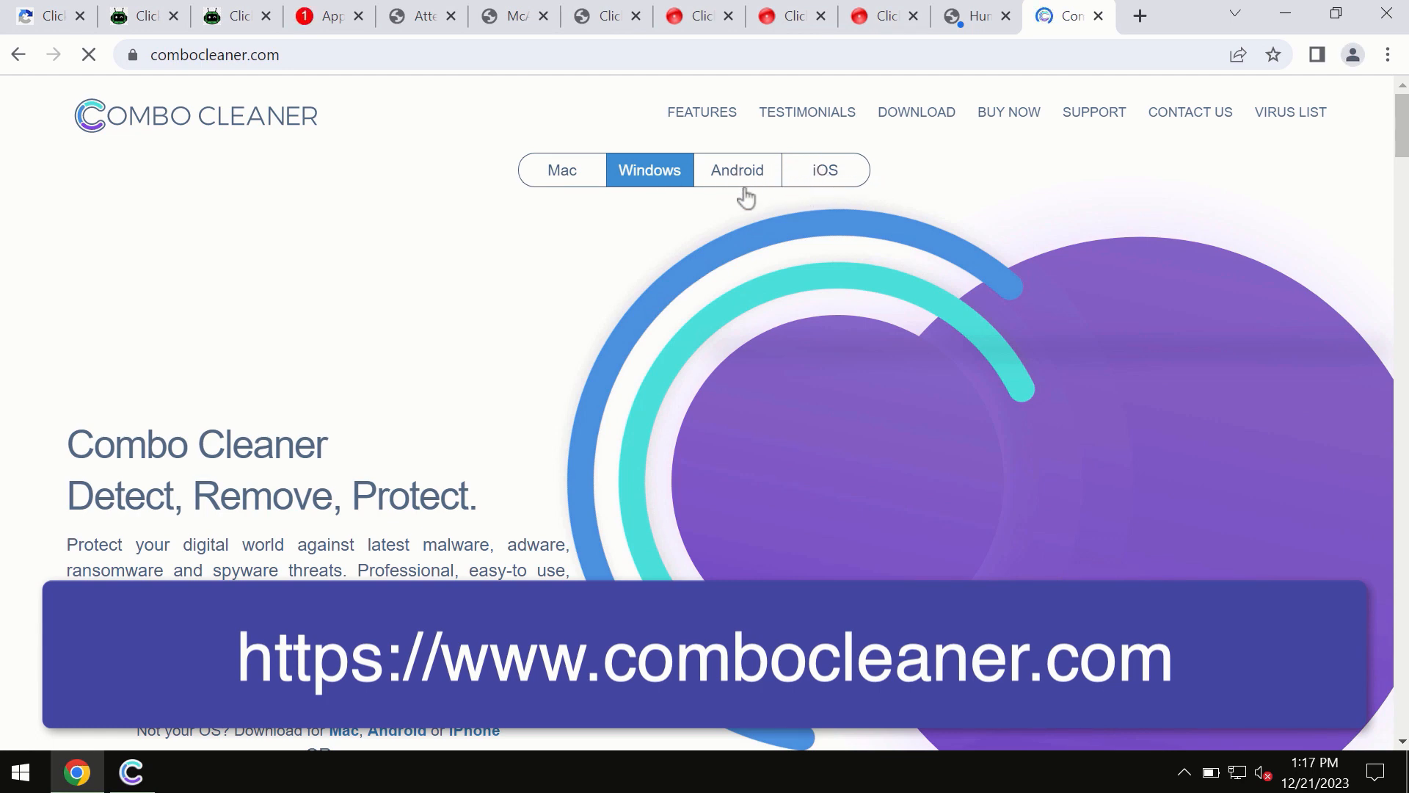
pyautogui.moveTo(802, 175)
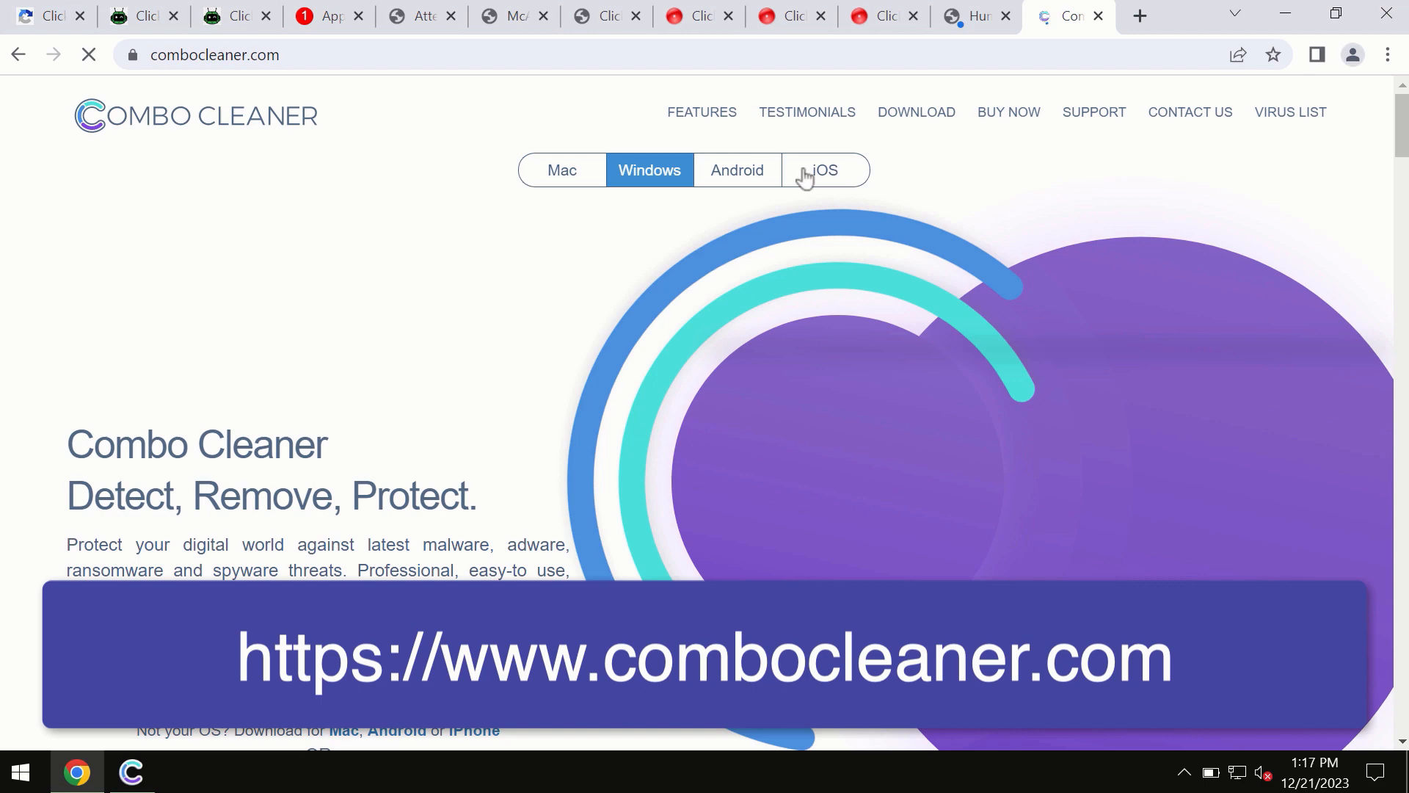
pyautogui.click(561, 169)
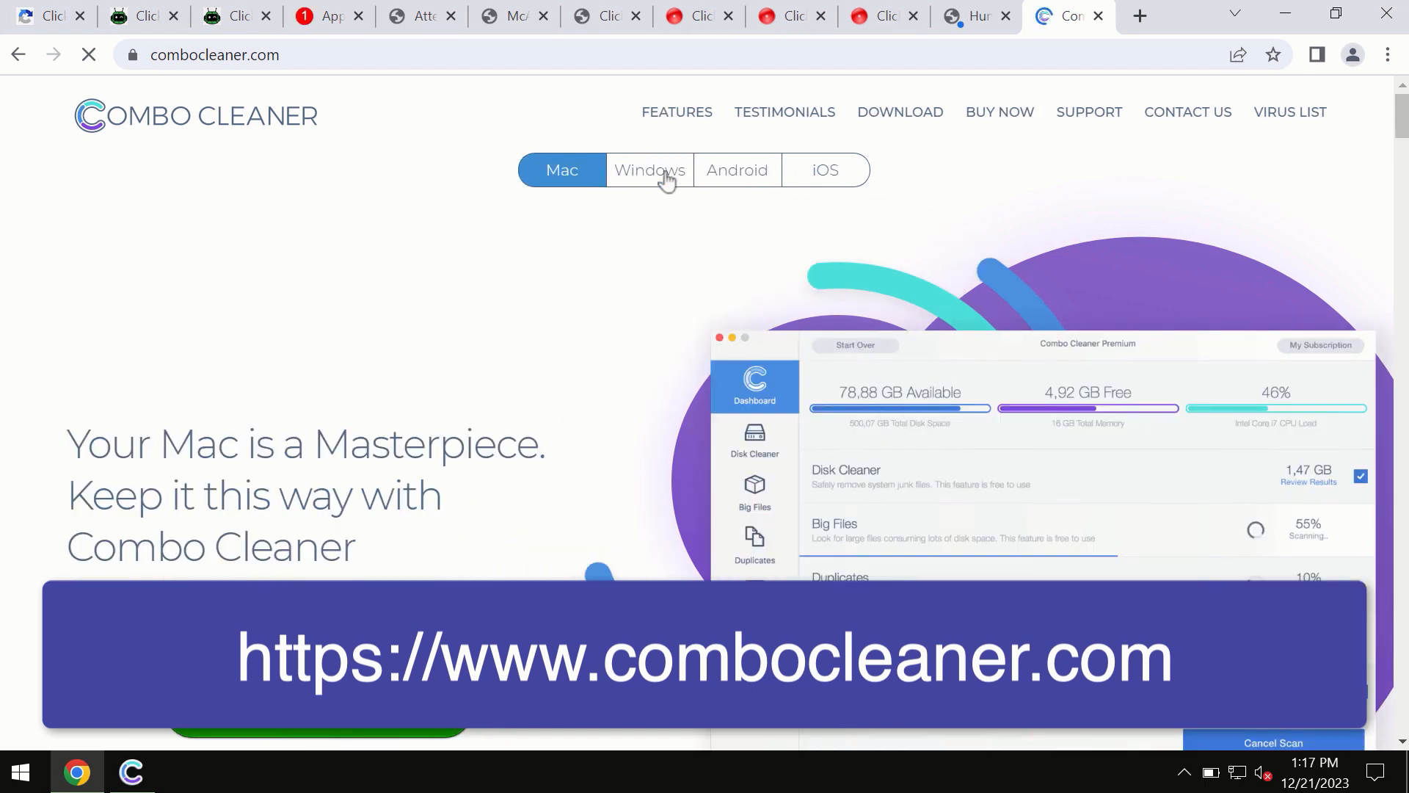
pyautogui.moveTo(660, 55)
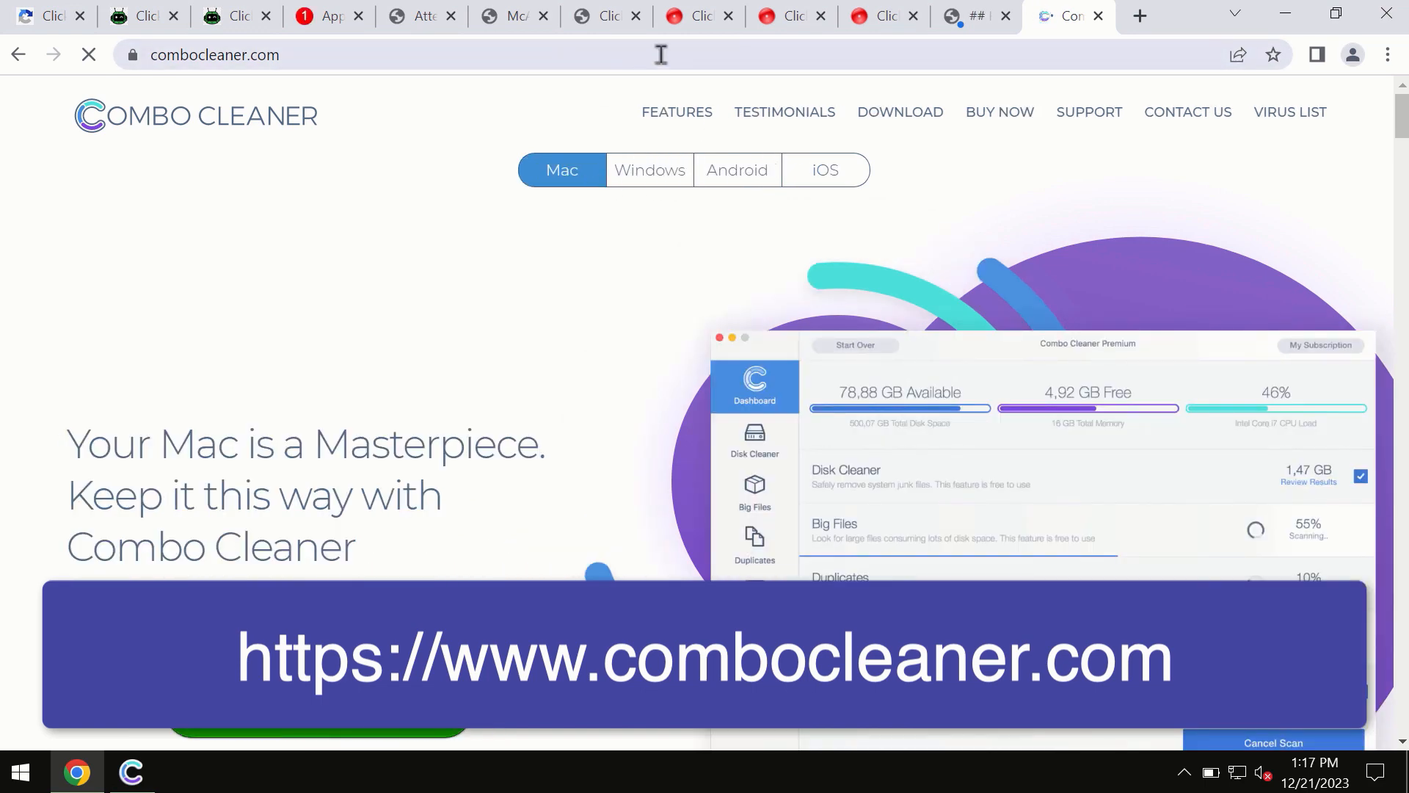
pyautogui.click(824, 169)
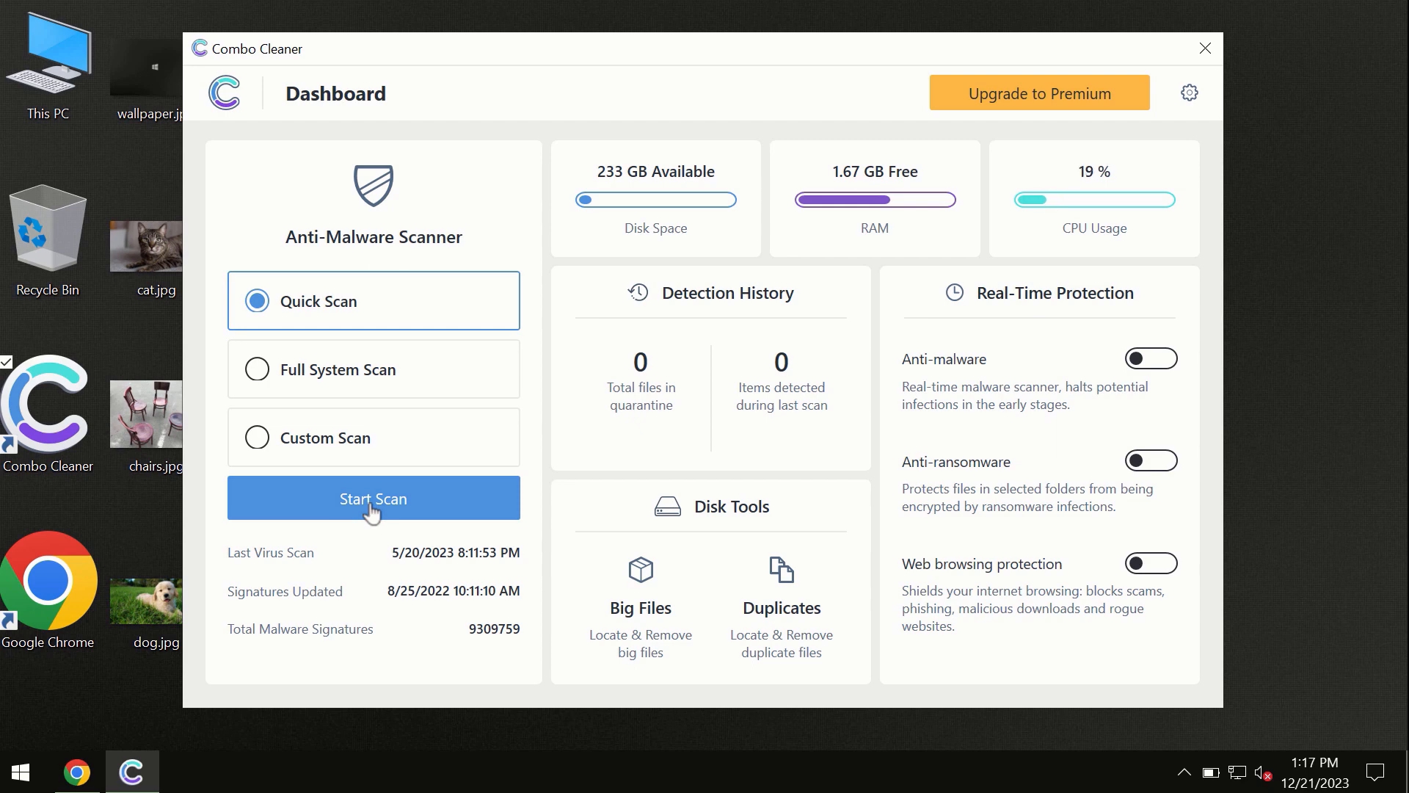
# Start a Quick Scan from the Combo Cleaner Dashboard.
pyautogui.click(372, 498)
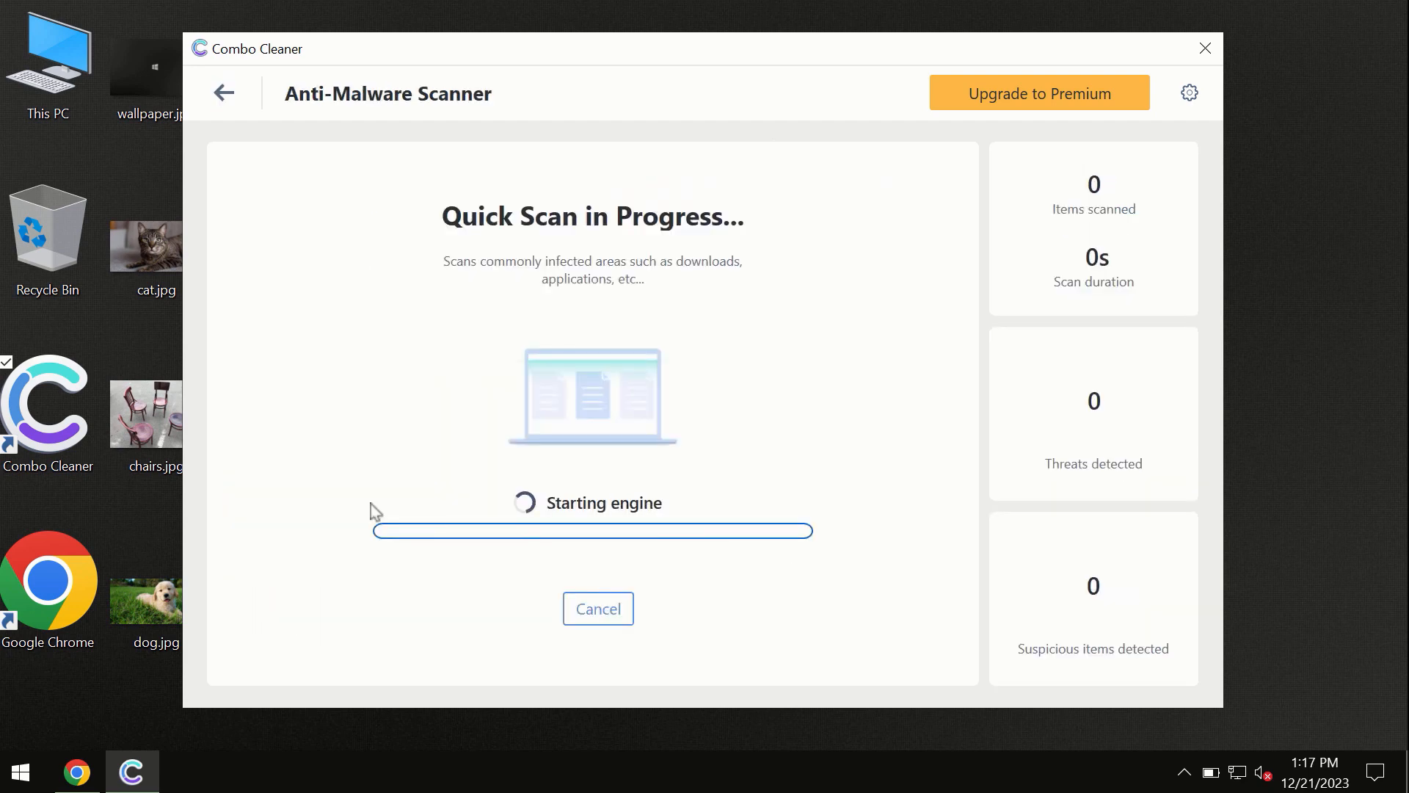
pyautogui.moveTo(520, 297)
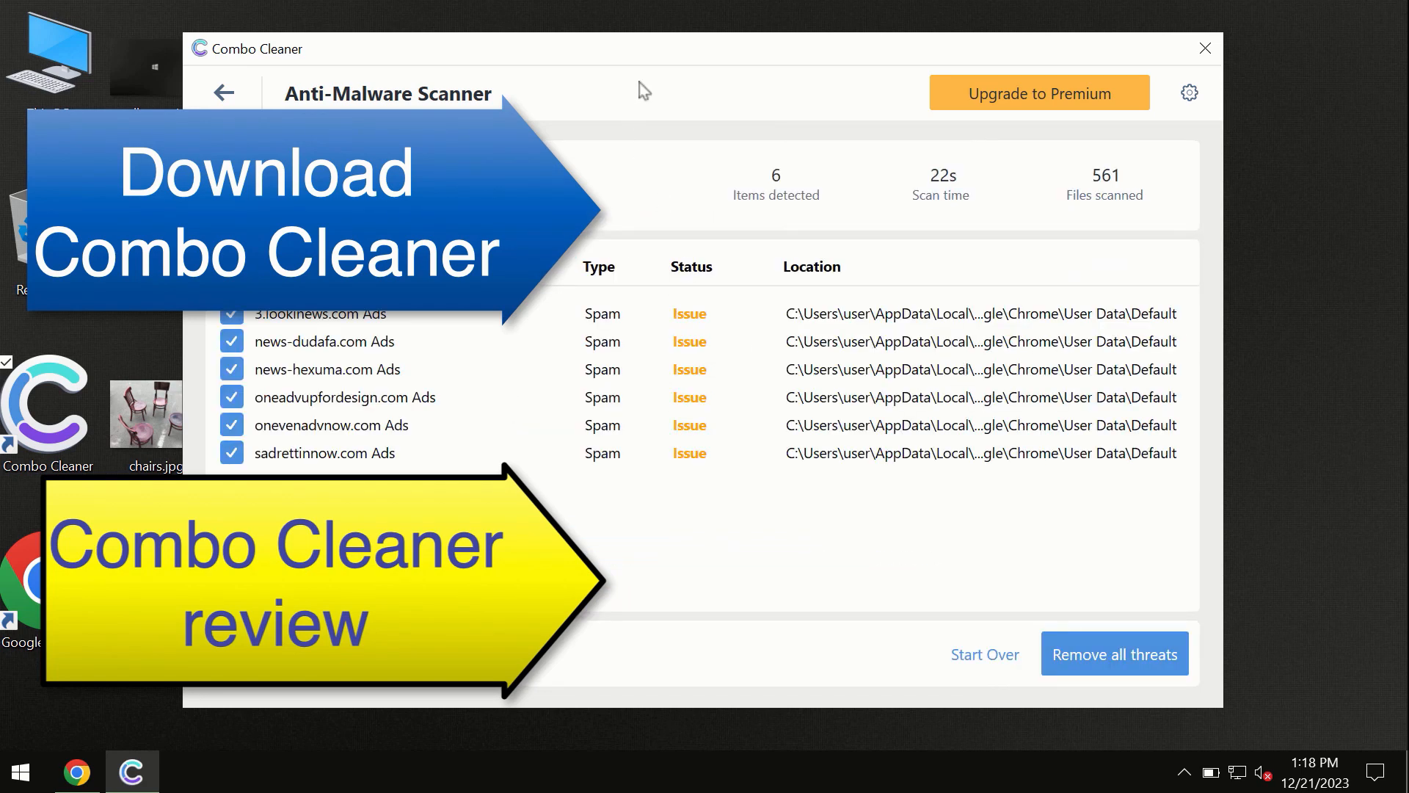
pyautogui.moveTo(820, 279)
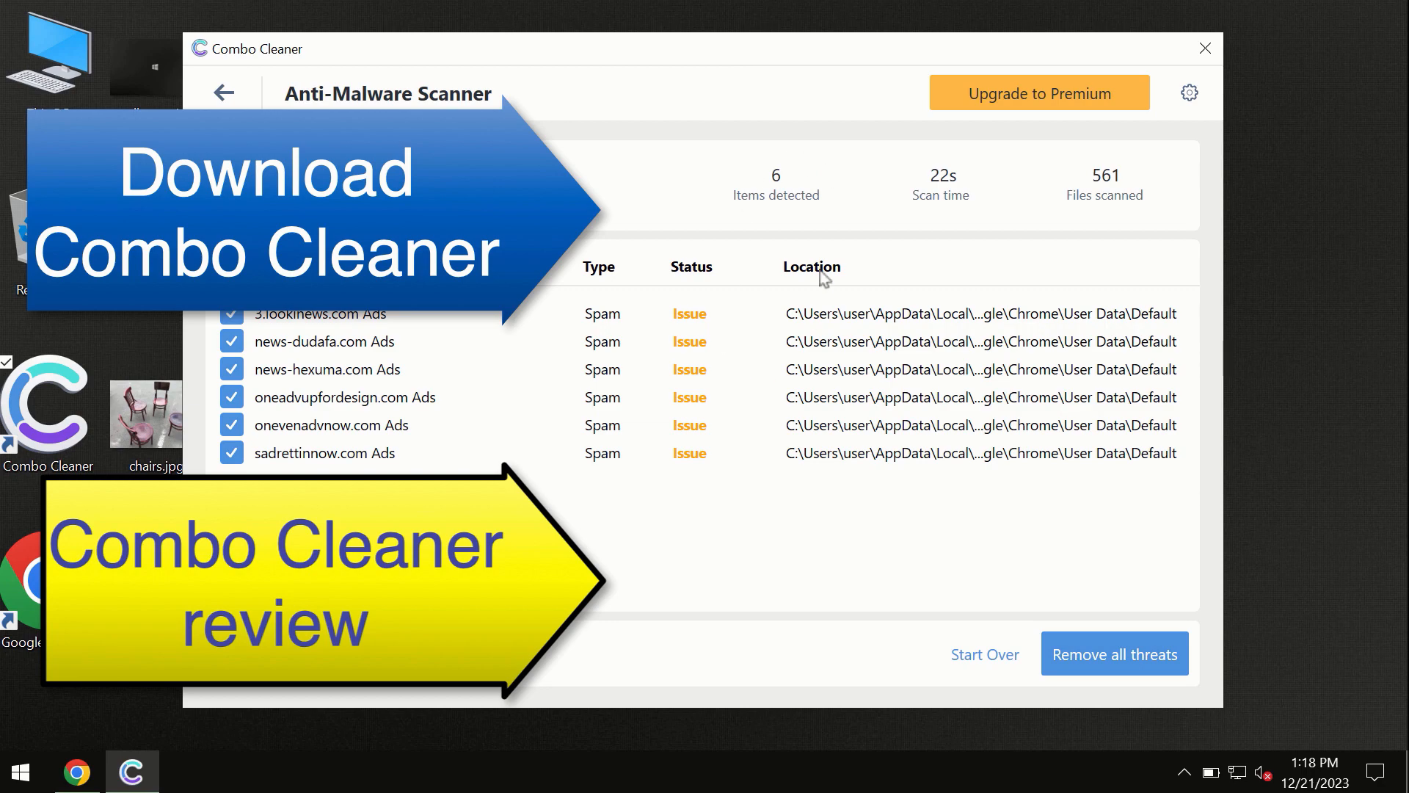
pyautogui.moveTo(967, 159)
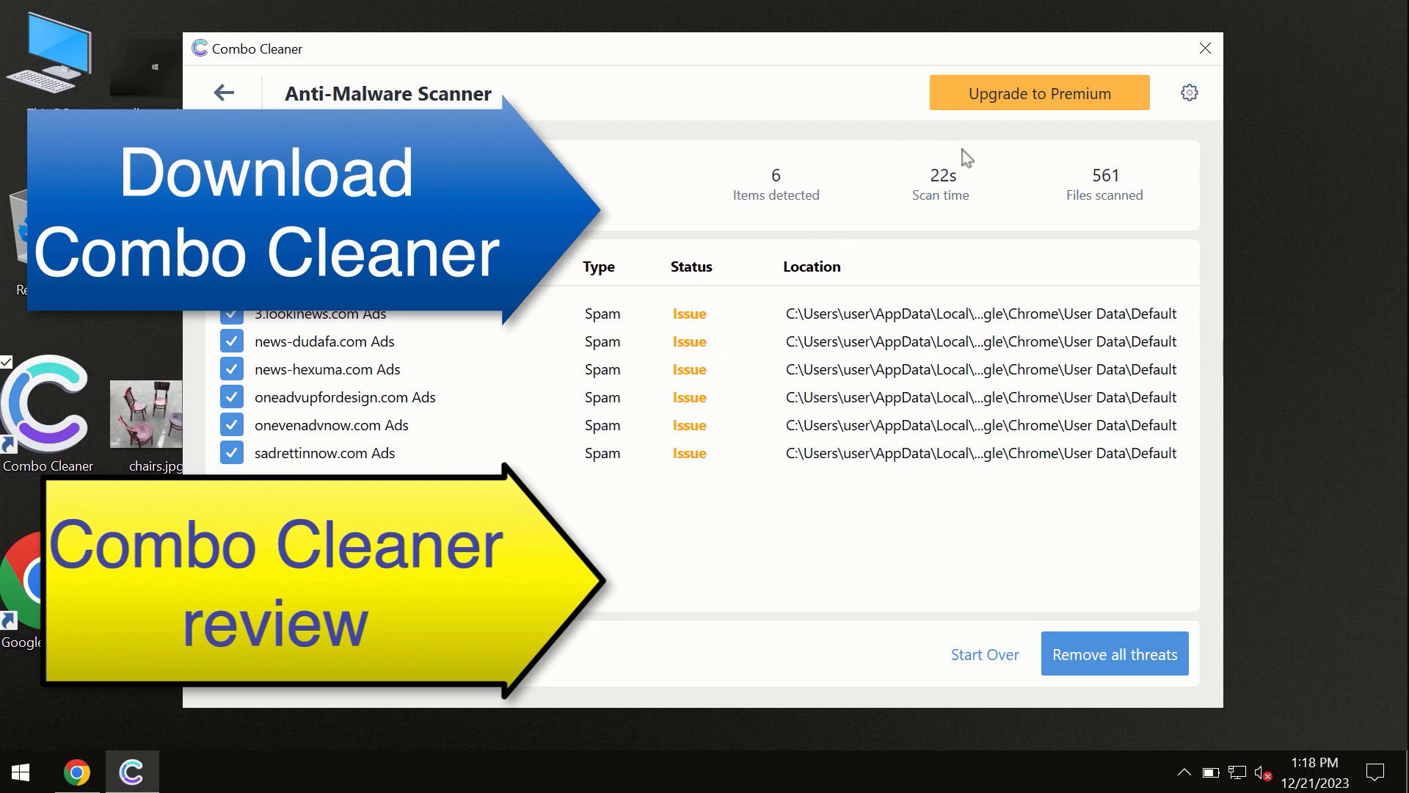
pyautogui.click(1038, 92)
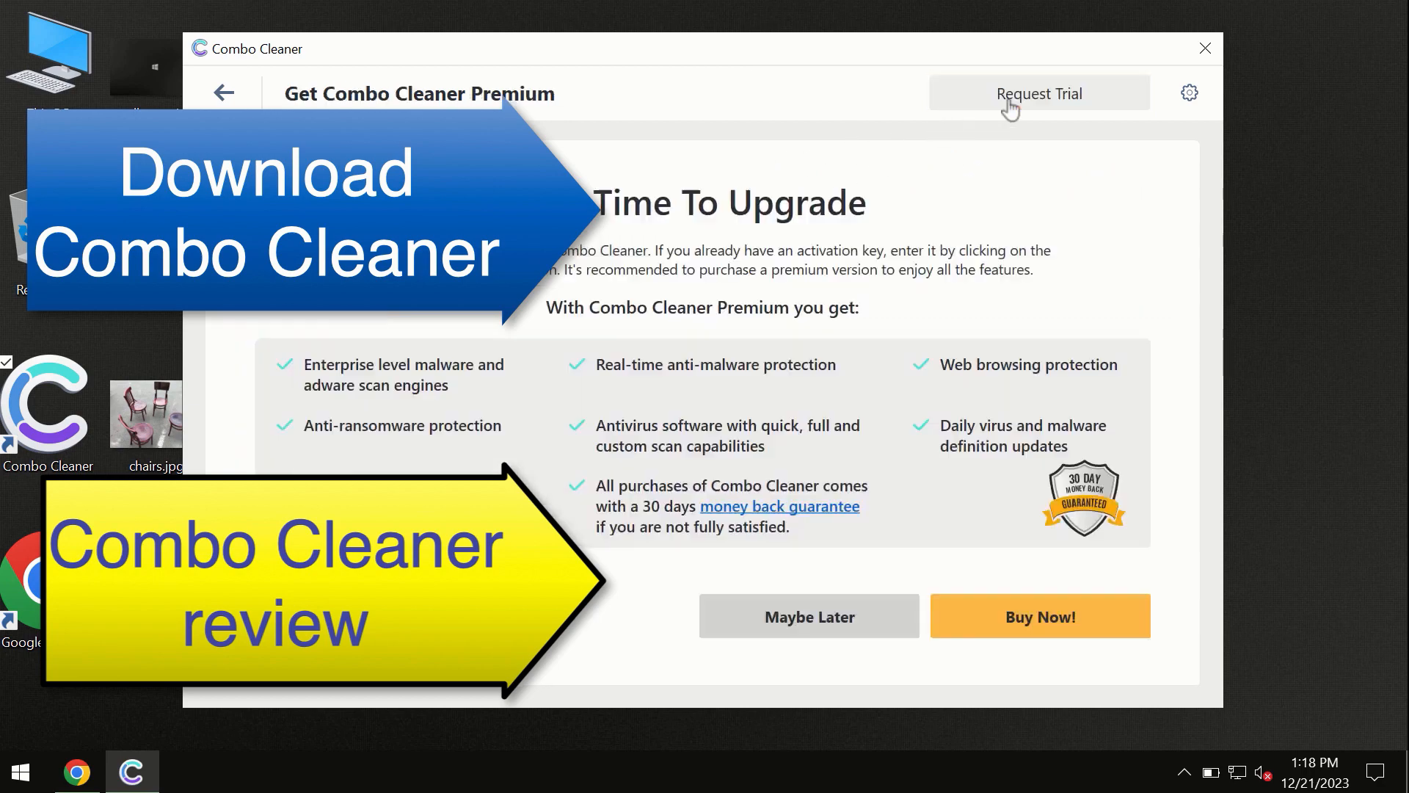
pyautogui.click(223, 93)
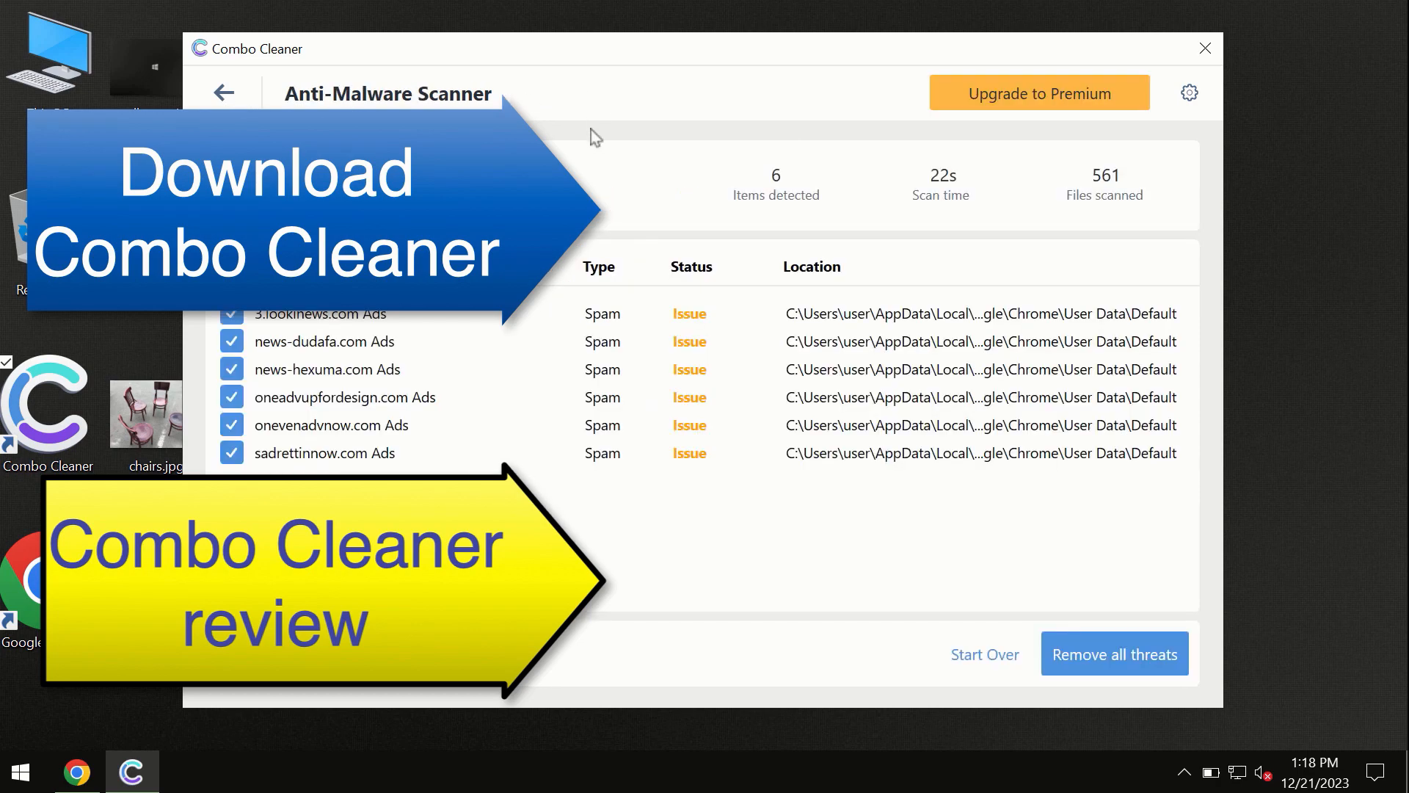